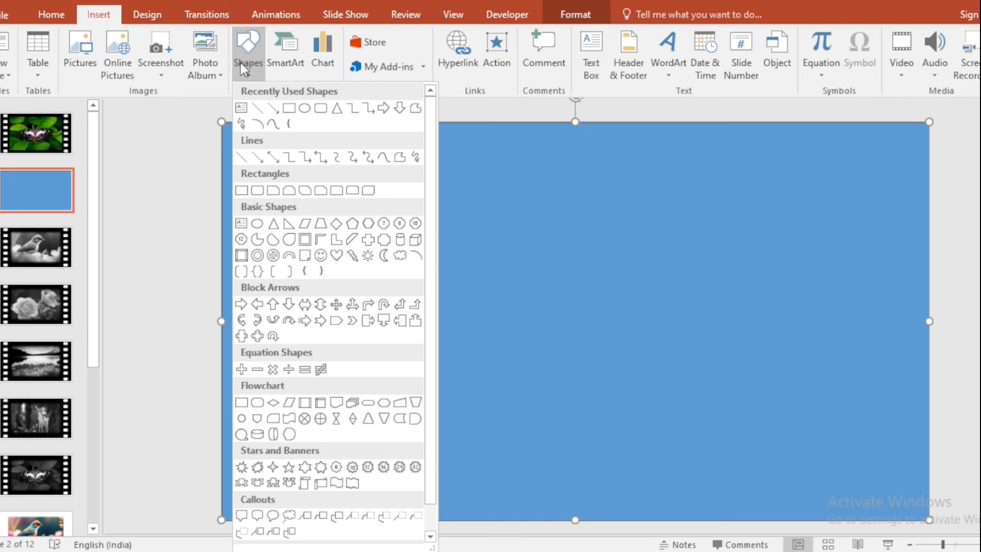
Draw rounded-rectangle sprocket holes in columns on both edges, then select the background rectangle.
{"action": "left_click", "coordinate": [248, 54]}
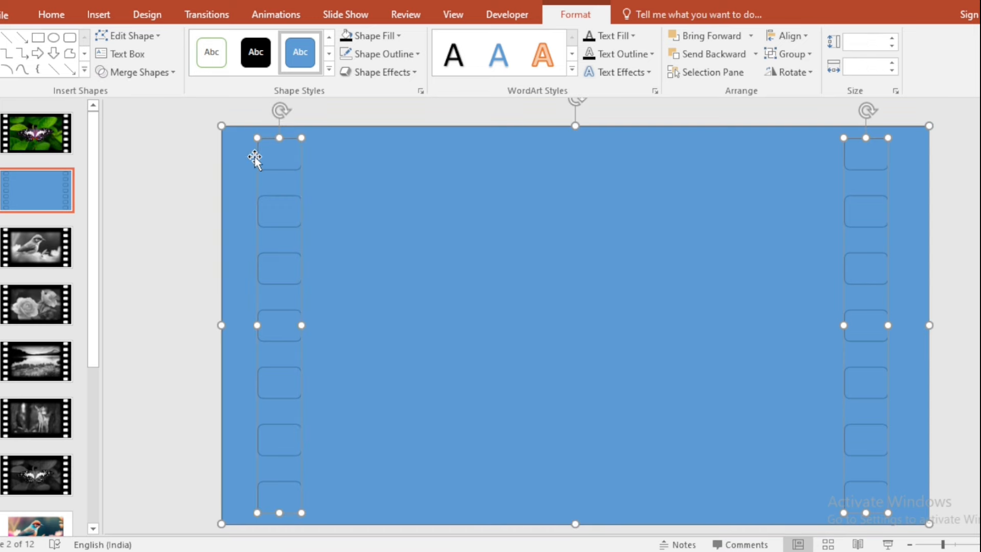
{"action": "left_click", "coordinate": [136, 71]}
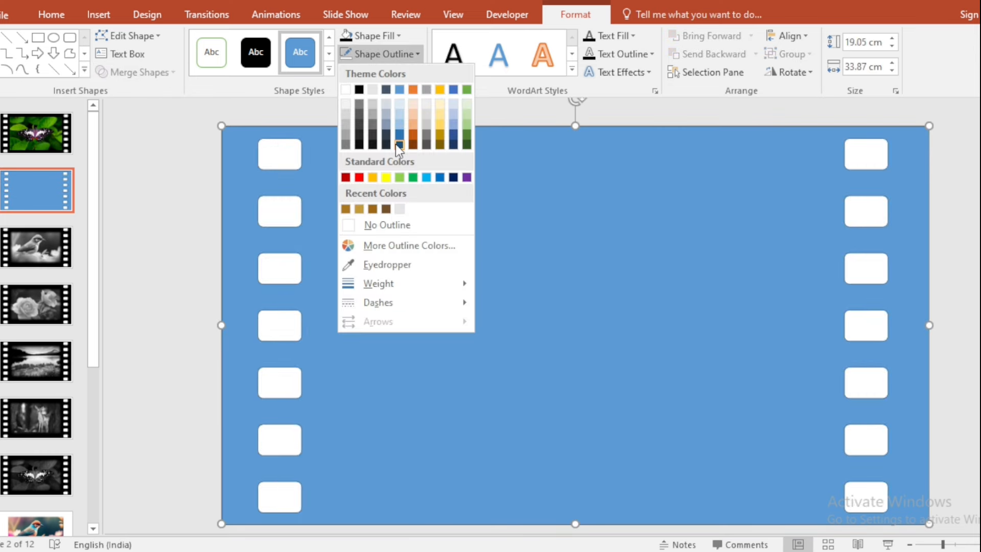
Set the rectangle's outline, fill it black, and add an outer shadow.
{"action": "left_click", "coordinate": [370, 36]}
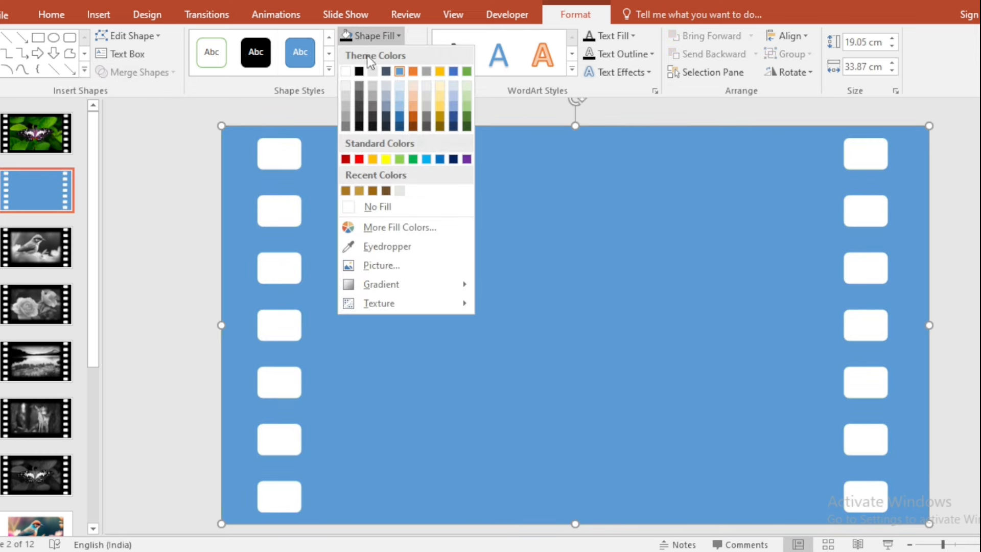
{"action": "left_click", "coordinate": [359, 70]}
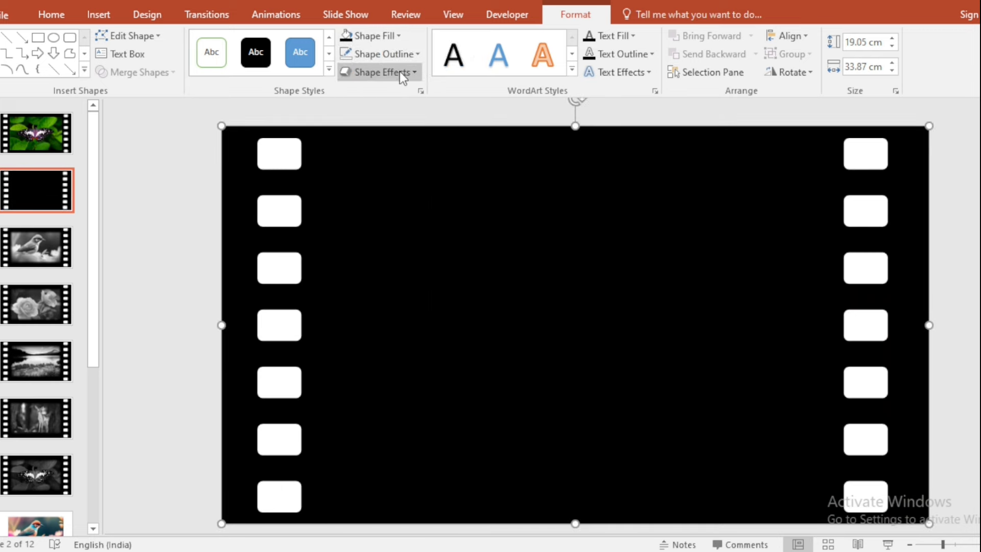
{"action": "left_click", "coordinate": [379, 72]}
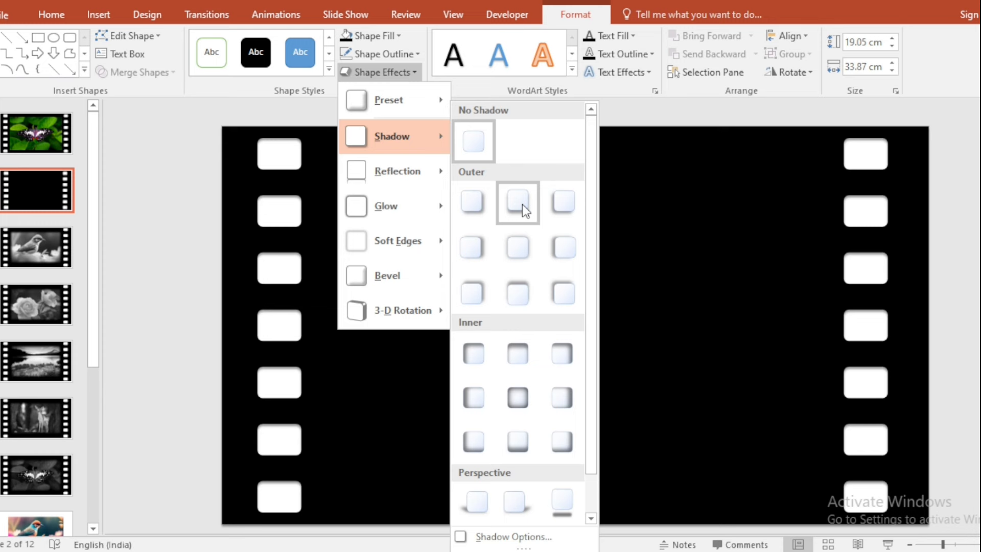
{"action": "left_click", "coordinate": [207, 14]}
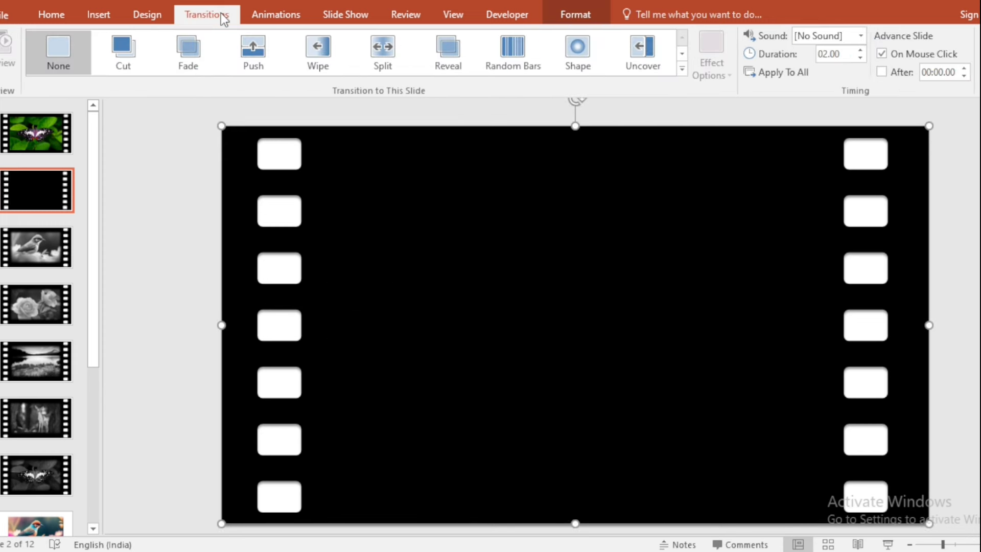
Apply the Push transition and duplicate the film-strip slide, bringing the deck to 17 slides.
{"action": "left_click", "coordinate": [253, 51]}
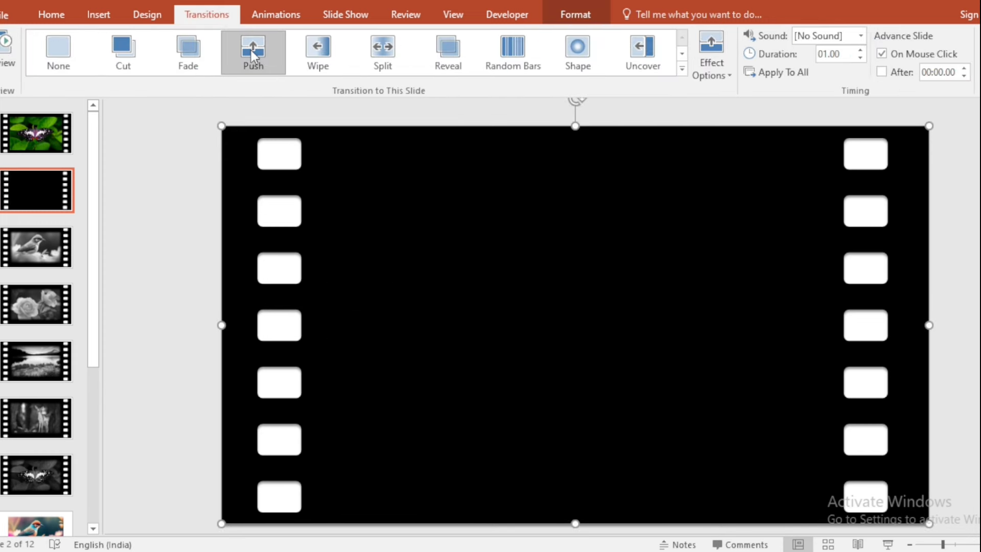
{"action": "left_click", "coordinate": [860, 35]}
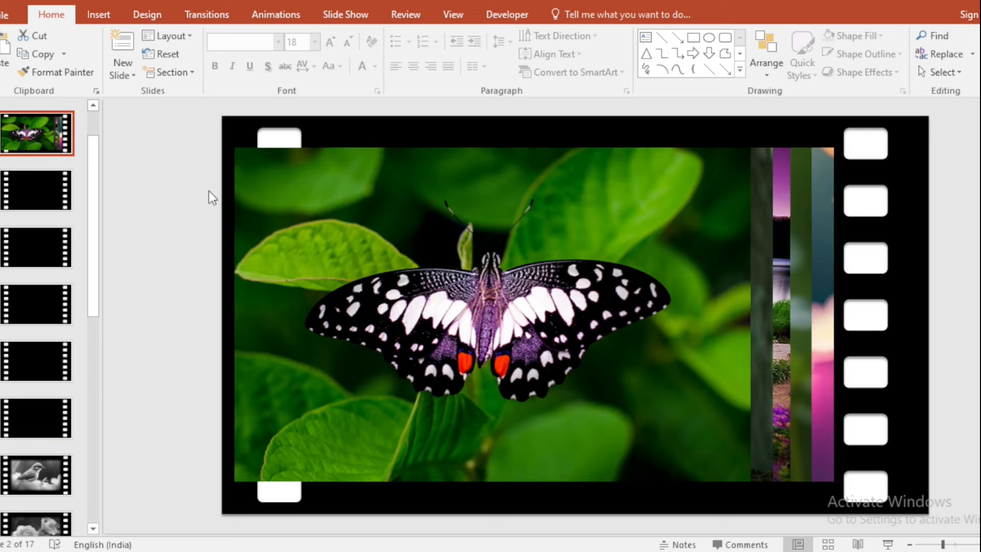
{"action": "mouse_move", "coordinate": [466, 259]}
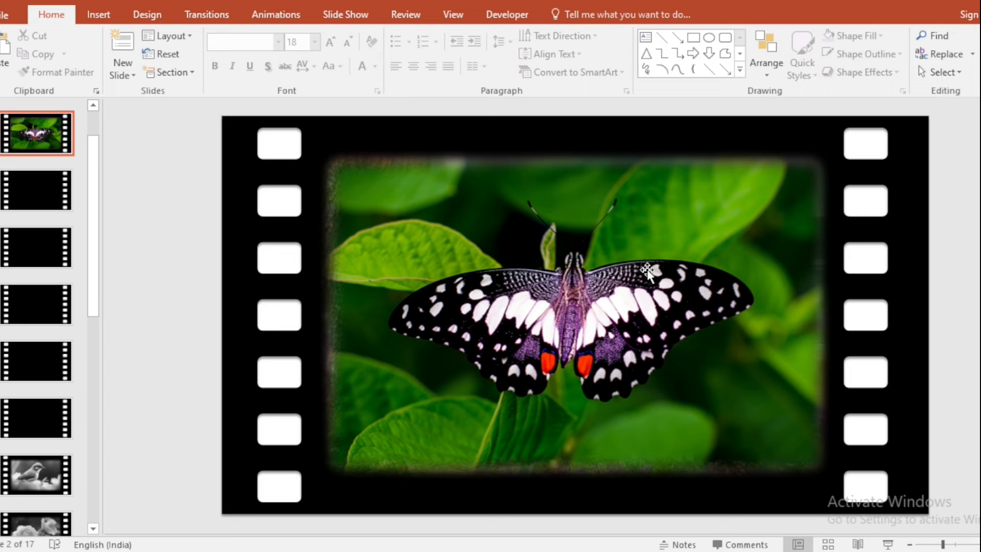
Select the soft-edged butterfly photo sitting inside the film frame.
{"action": "left_click", "coordinate": [649, 275]}
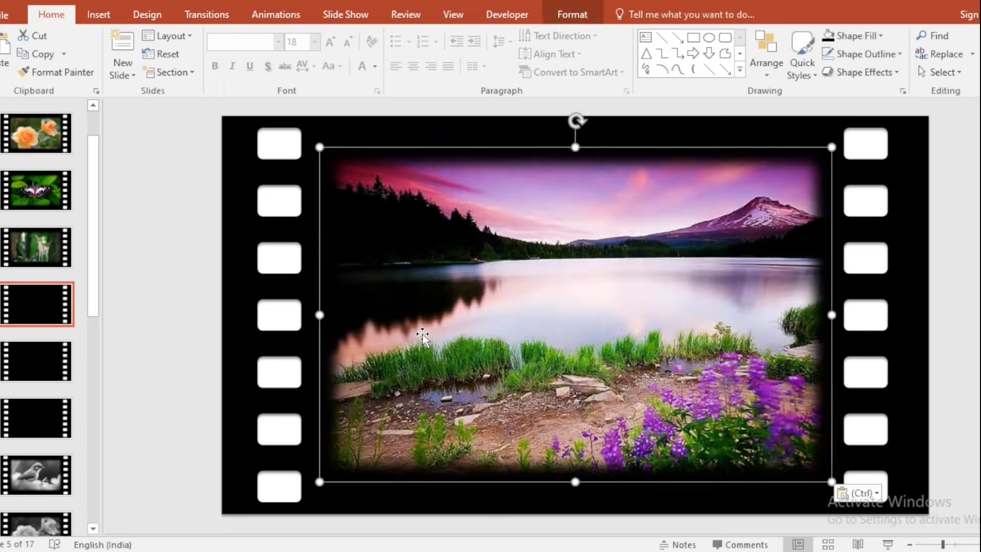
Go to the next empty film-strip slide in the thumbnail pane for the rose photo.
{"action": "left_click", "coordinate": [37, 362]}
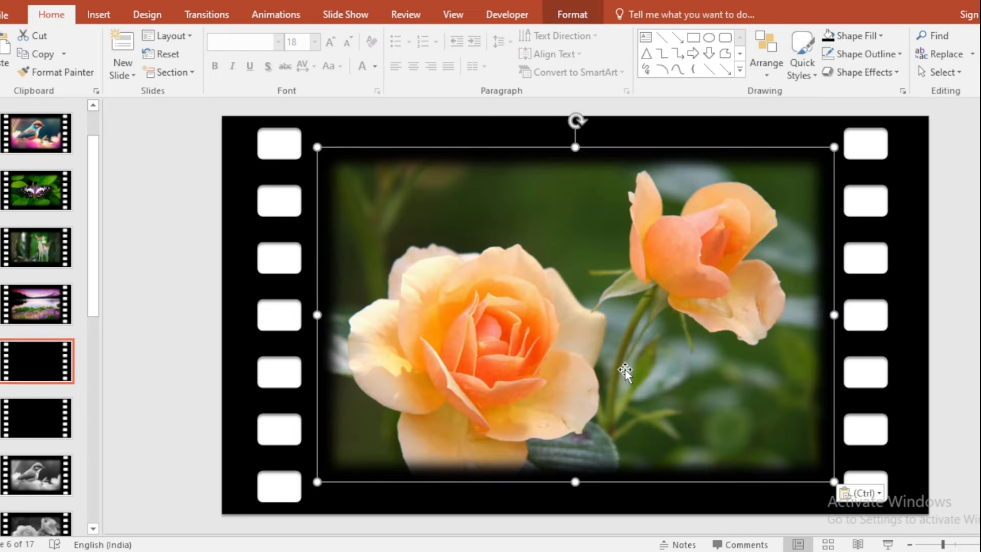